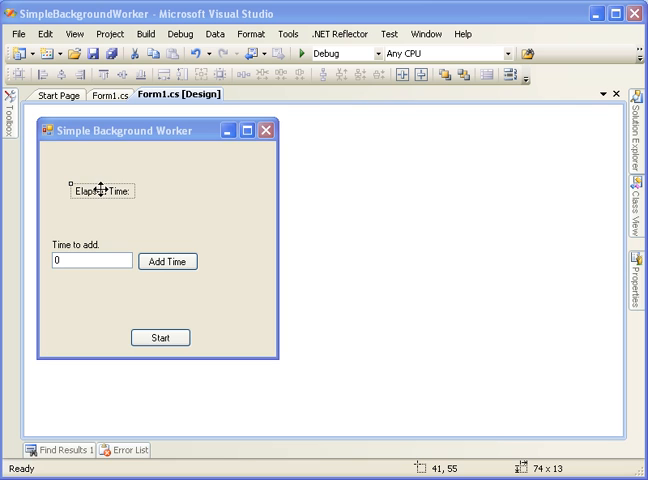
mouse_move(136, 224)
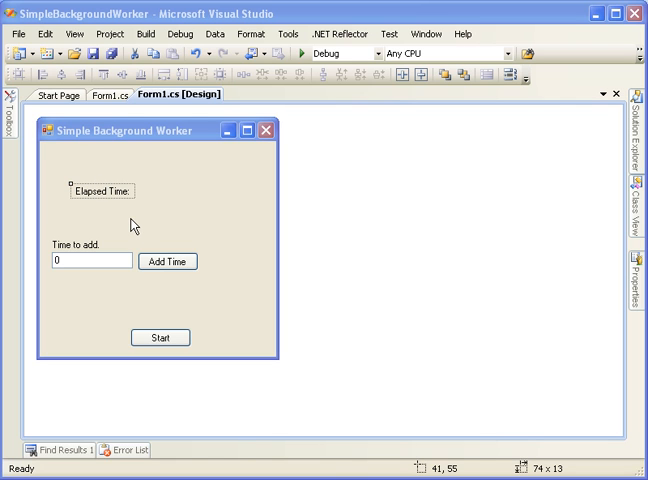
mouse_move(176, 216)
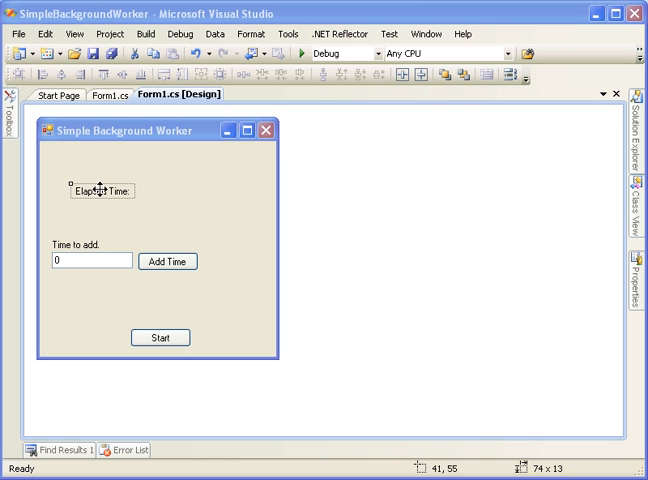
mouse_move(108, 252)
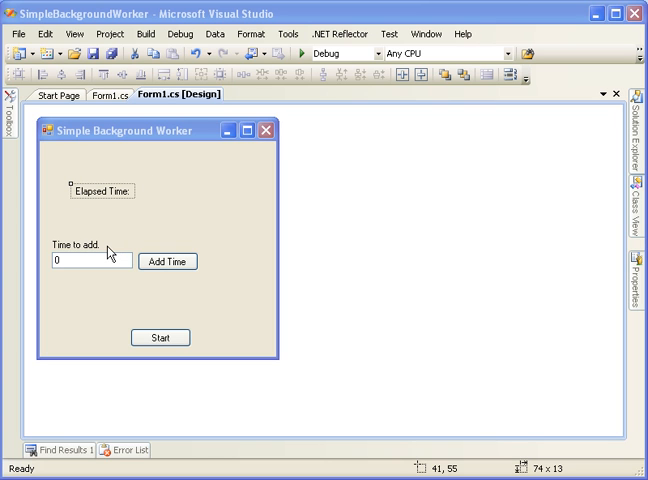
mouse_move(120, 300)
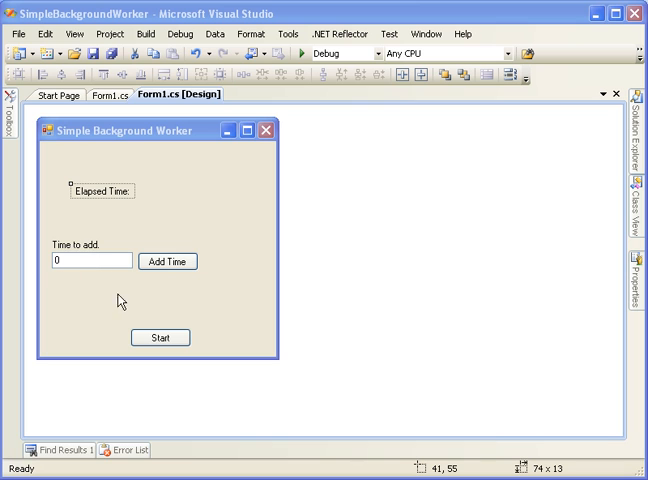
mouse_move(194, 268)
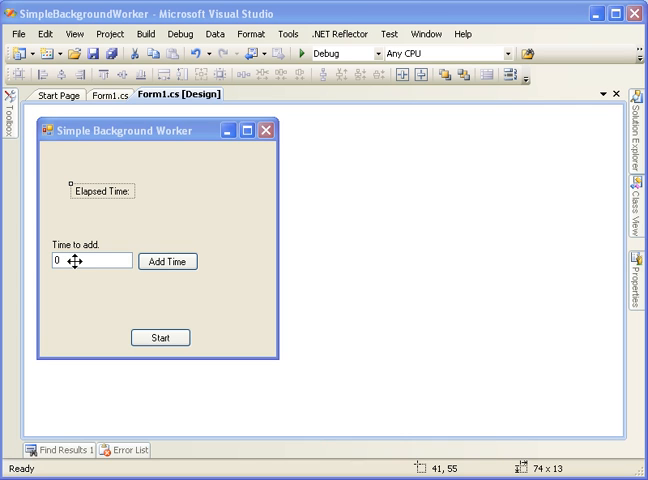
mouse_move(72, 260)
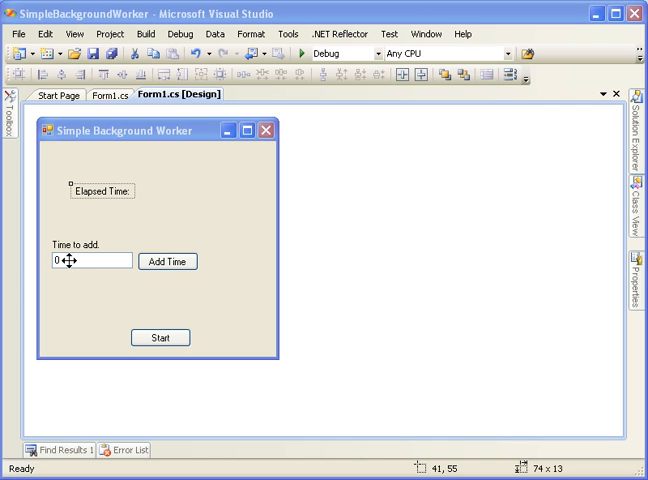
mouse_move(170, 260)
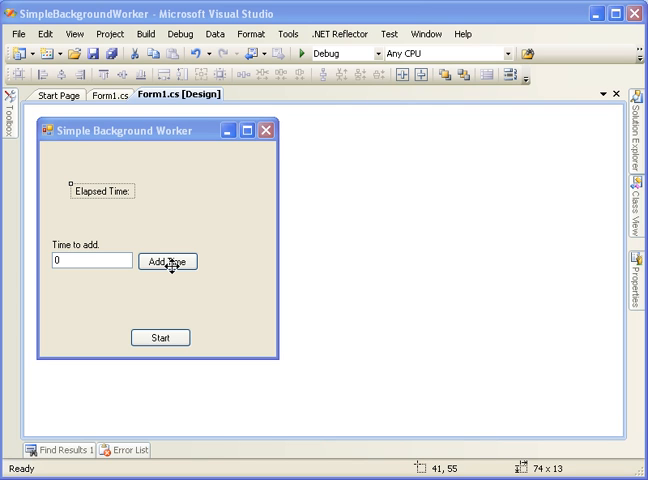
mouse_move(138, 224)
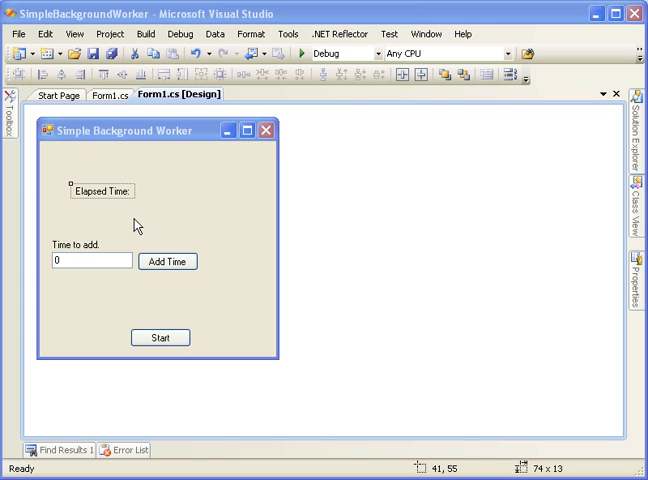
mouse_move(152, 194)
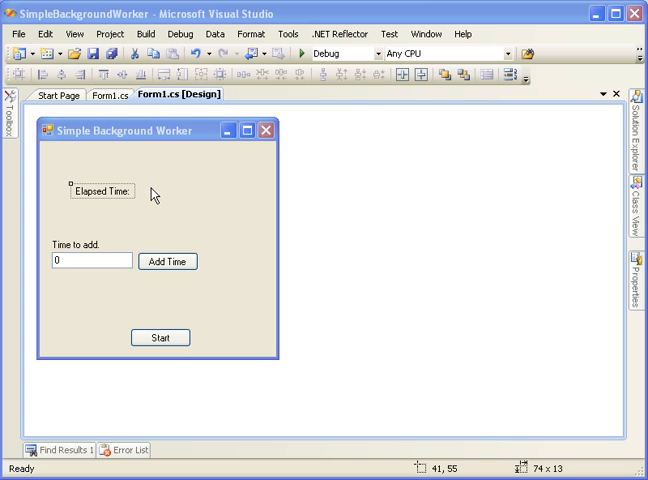
mouse_move(150, 262)
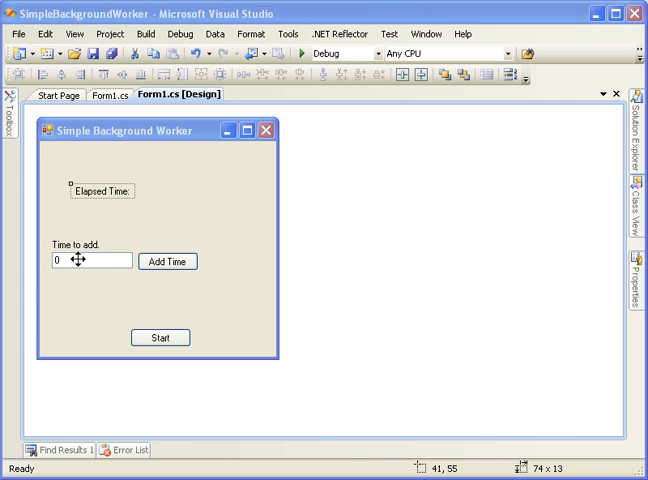
mouse_move(124, 252)
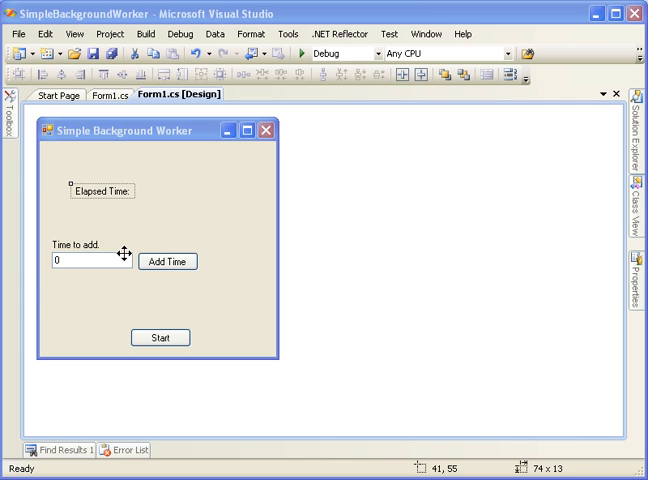